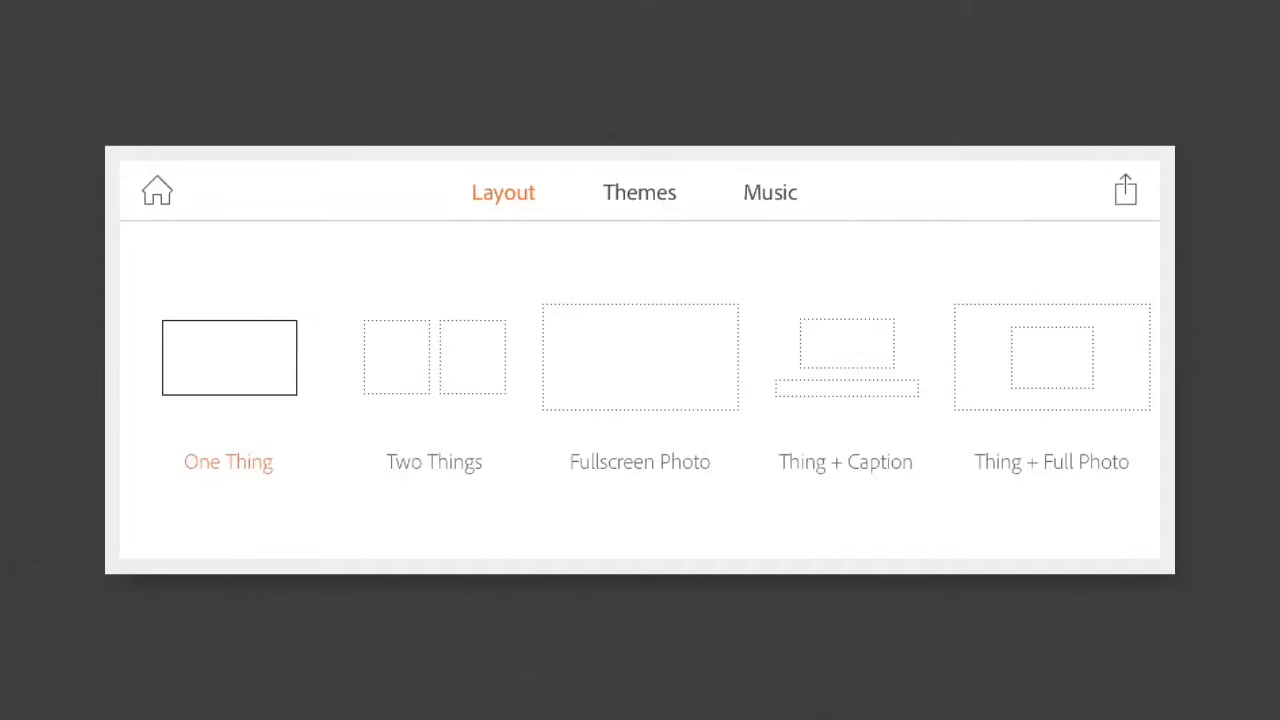
Review the Wander theme, then show the music list with Afternoon Porch as the current song
click(640, 192)
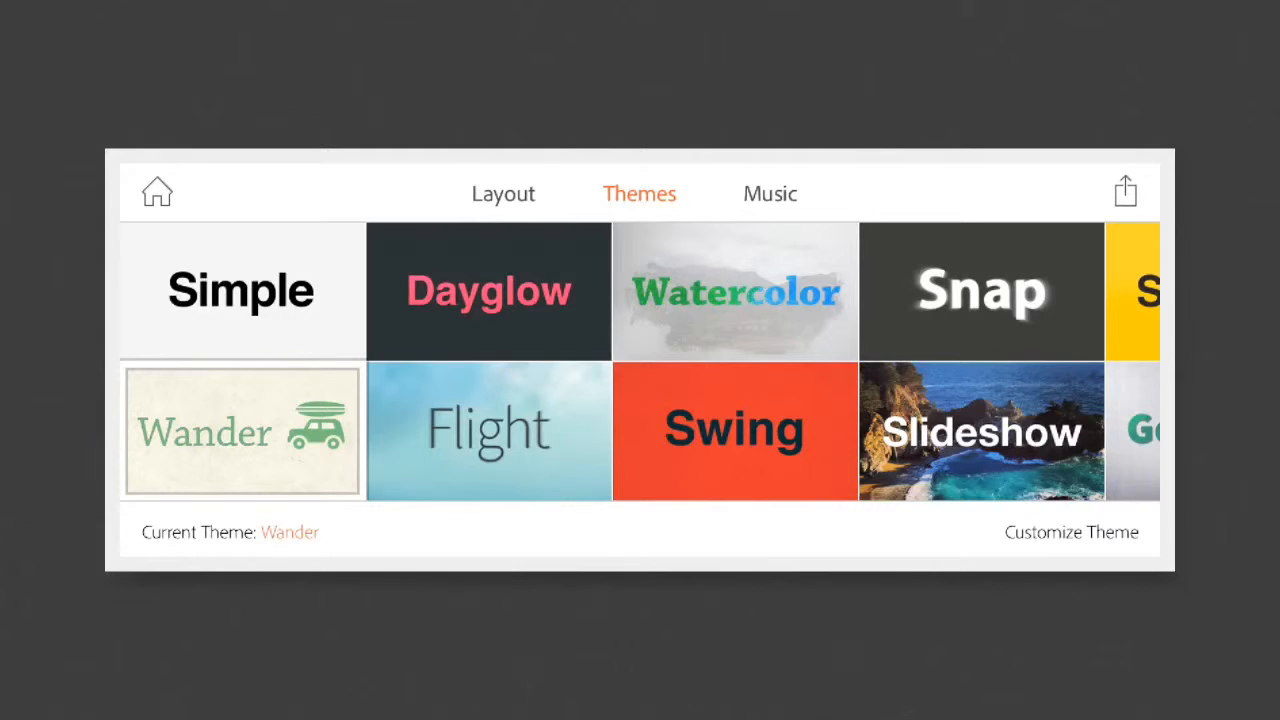
click(770, 192)
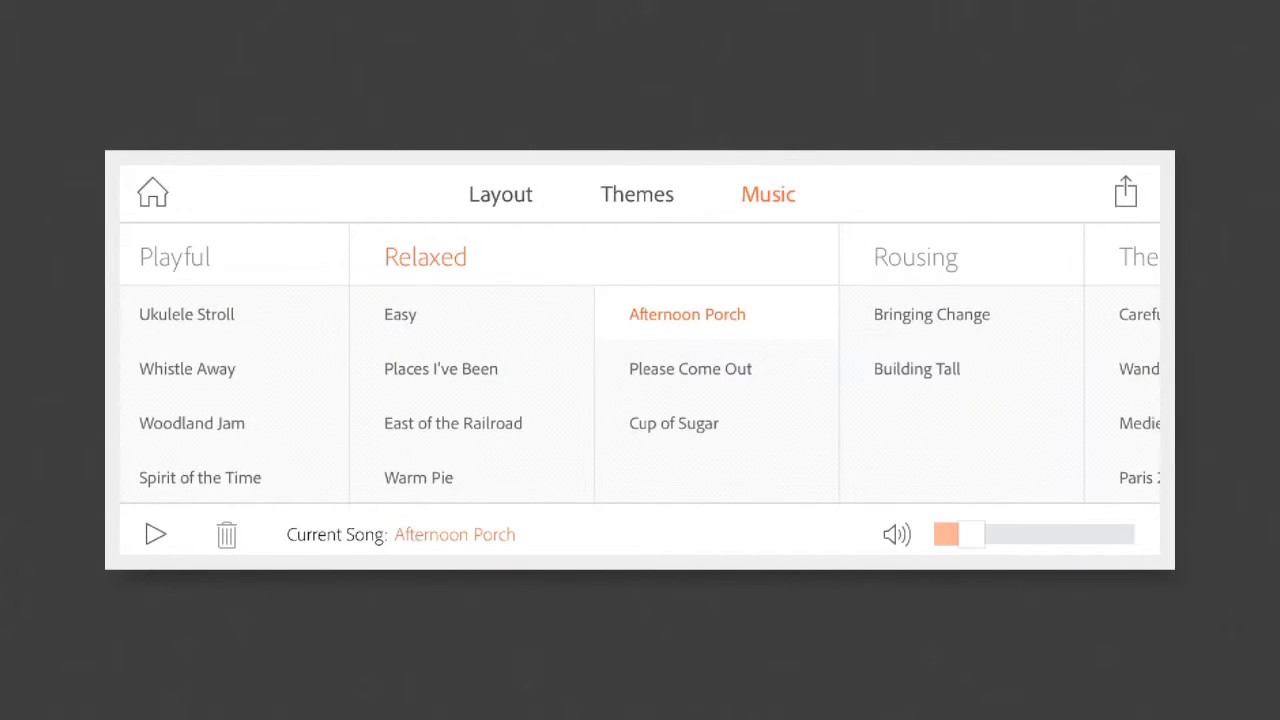